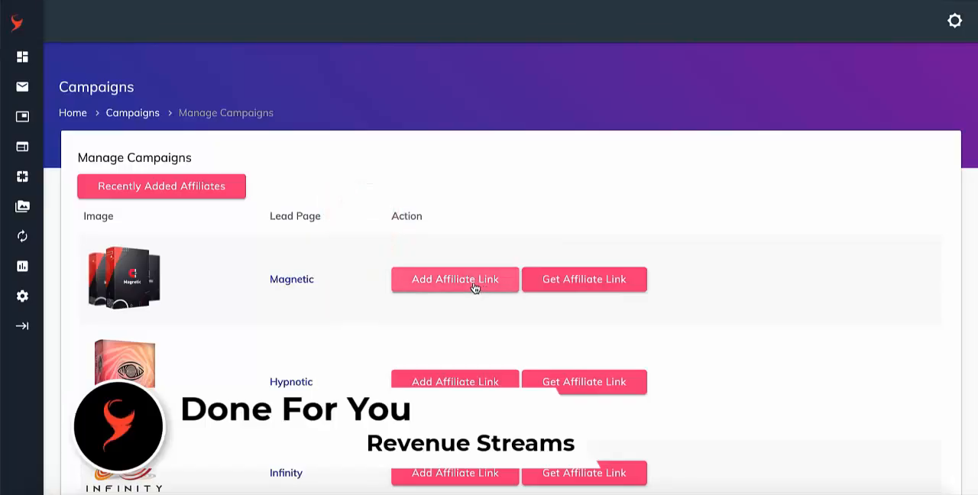
# Save an affiliate link on the Magnetic campaign and view the empty Traffic Campaigns list
pyautogui.click(454, 279)
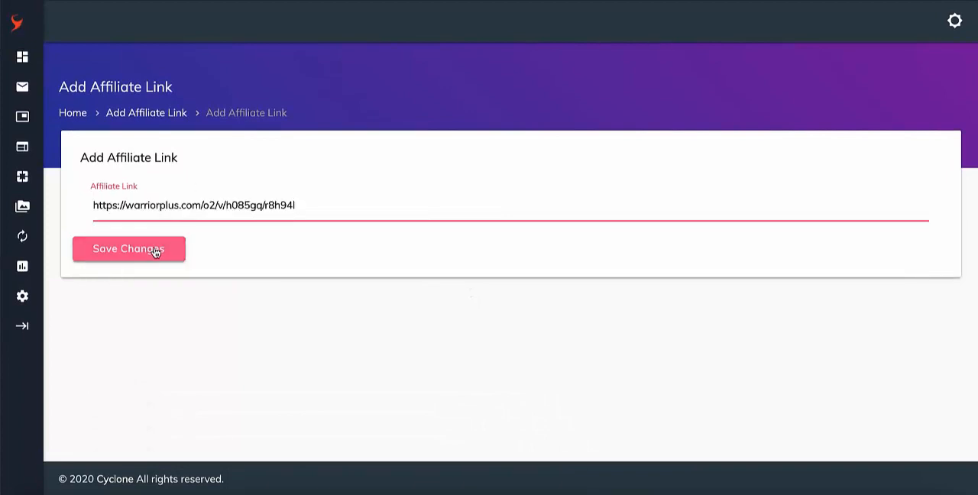
pyautogui.click(129, 249)
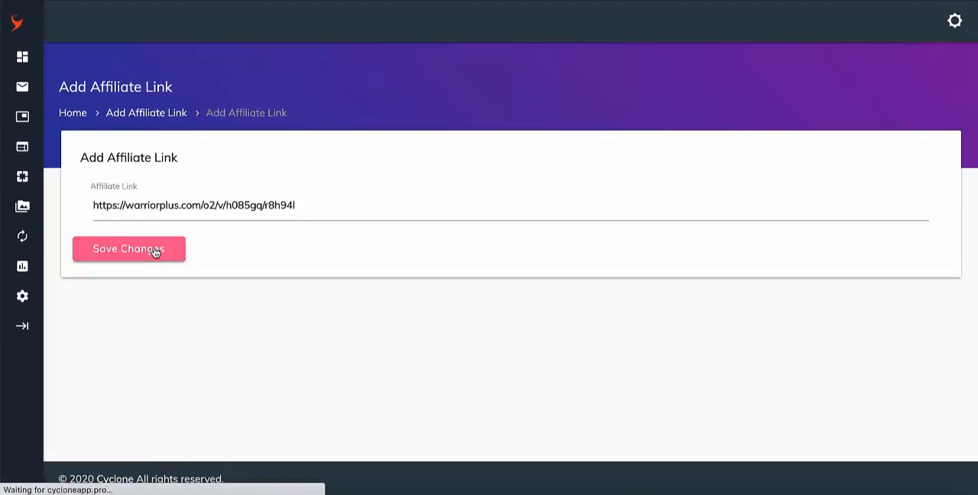
pyautogui.click(129, 249)
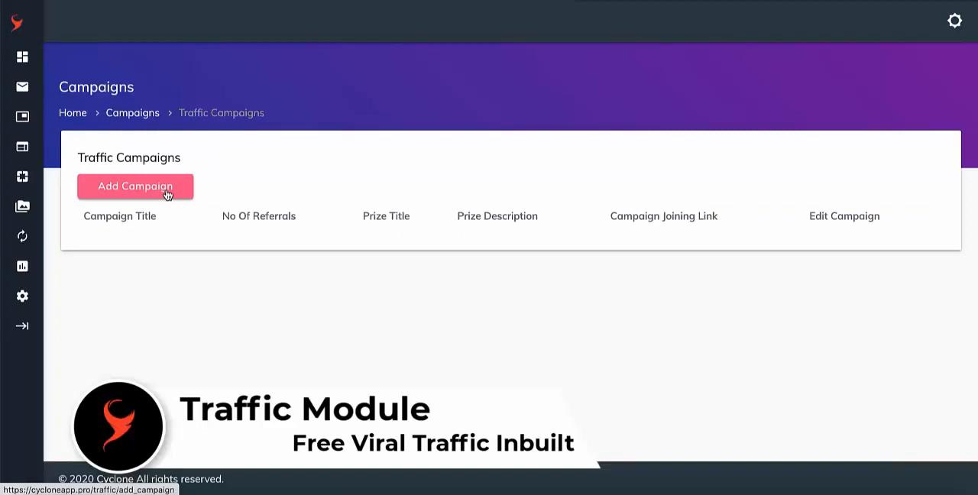
# Create traffic campaign 'Campaign 1' with 3 referrals and a free Magnetic copy prize
pyautogui.click(135, 187)
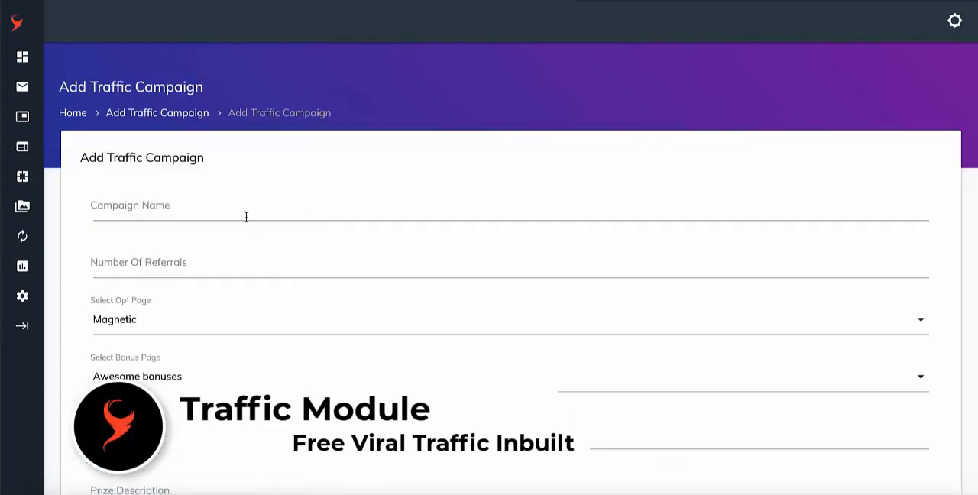
pyautogui.write('Ca')
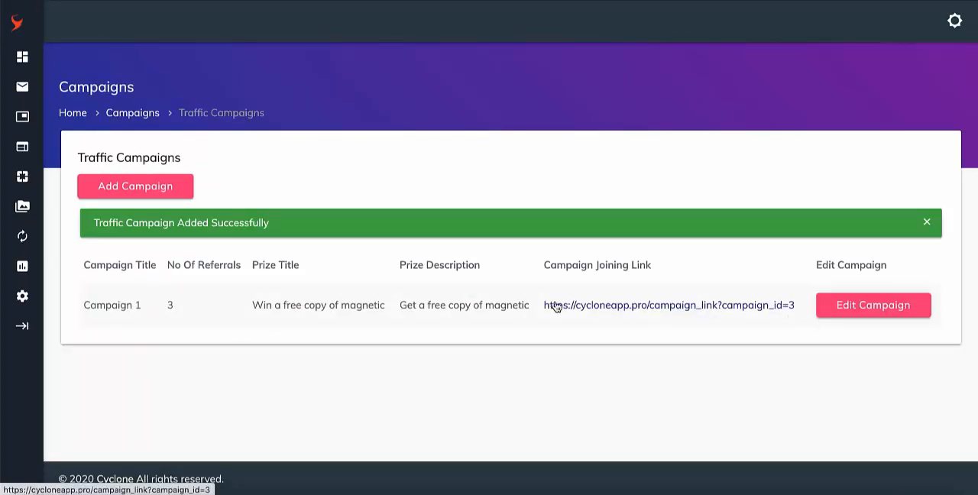
pyautogui.moveTo(544, 305); pyautogui.dragTo(795, 305)
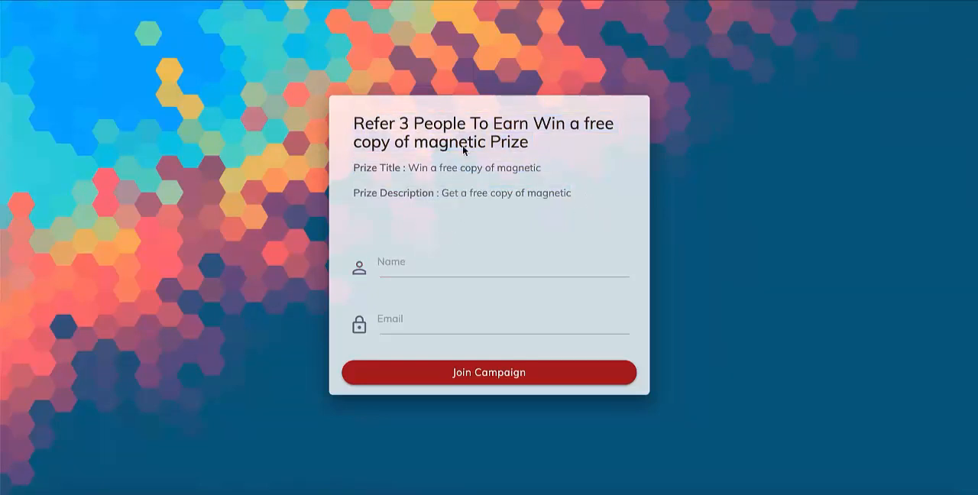
# Fill the joining form with a name and email and submit it
pyautogui.click(504, 263)
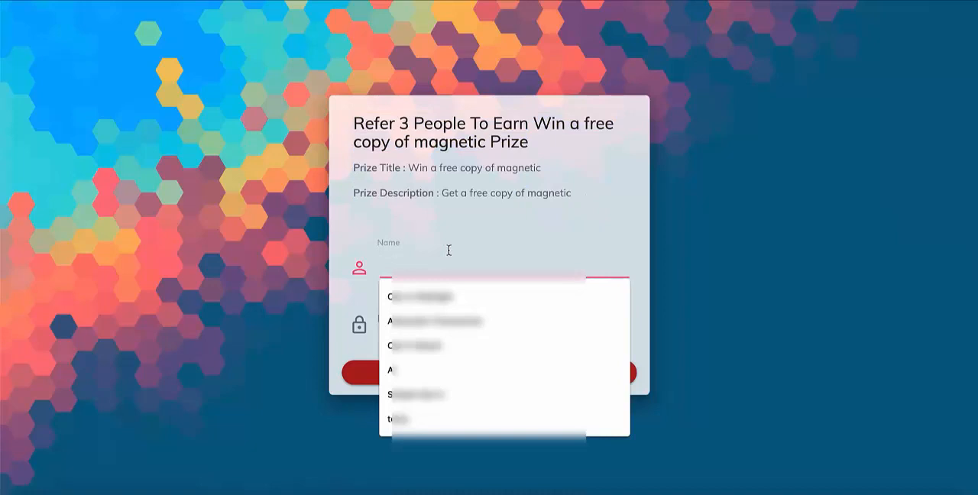
pyautogui.write('al')
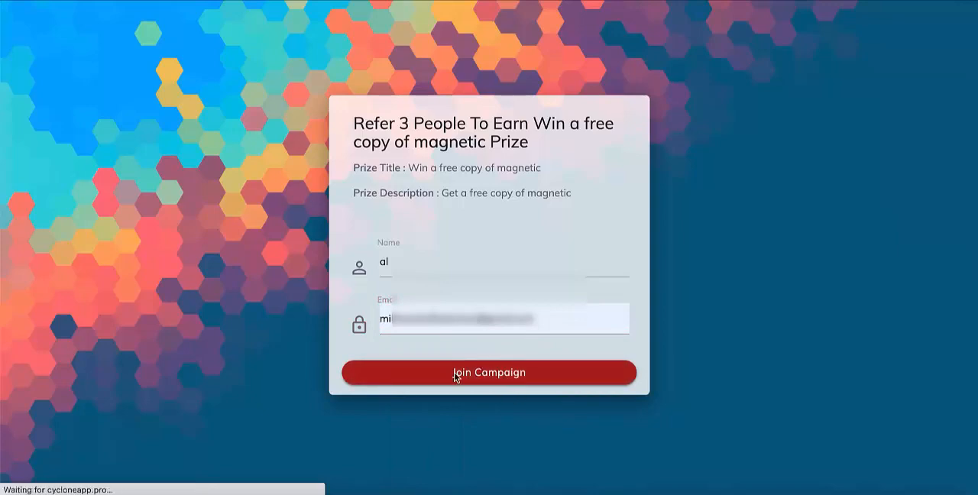
pyautogui.click(488, 373)
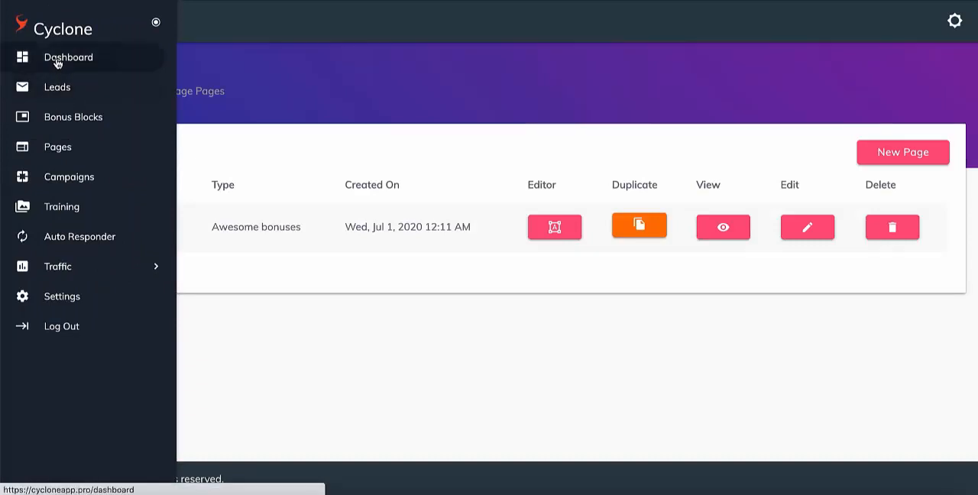
# Check Recently Added Affiliates, then view captured lead emails in Manage Leads
pyautogui.click(68, 57)
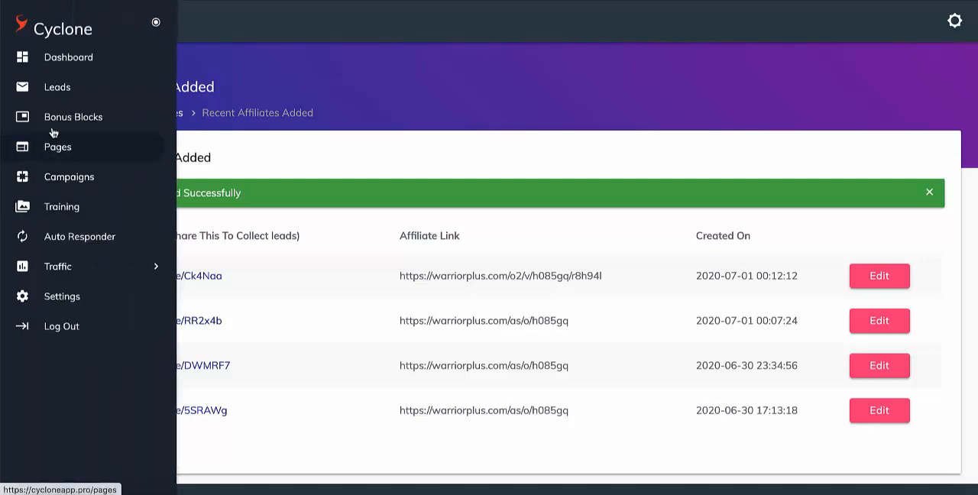
pyautogui.click(58, 87)
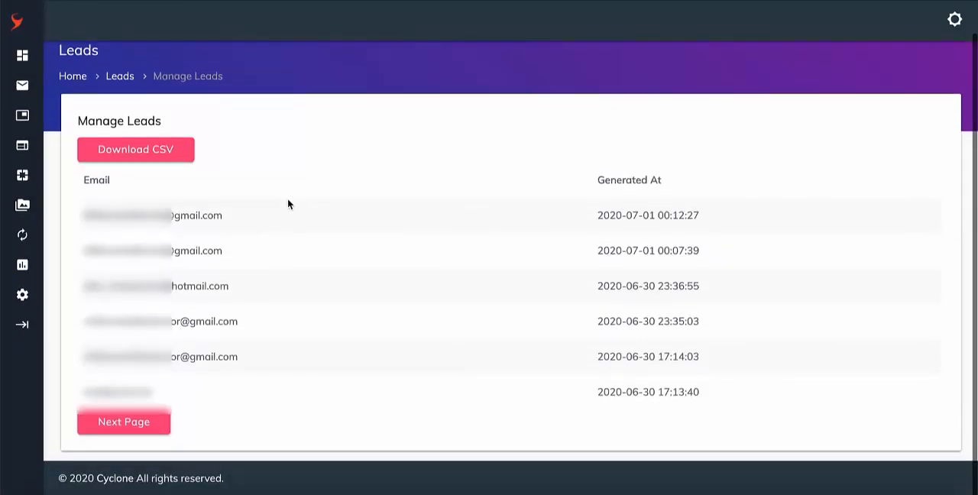